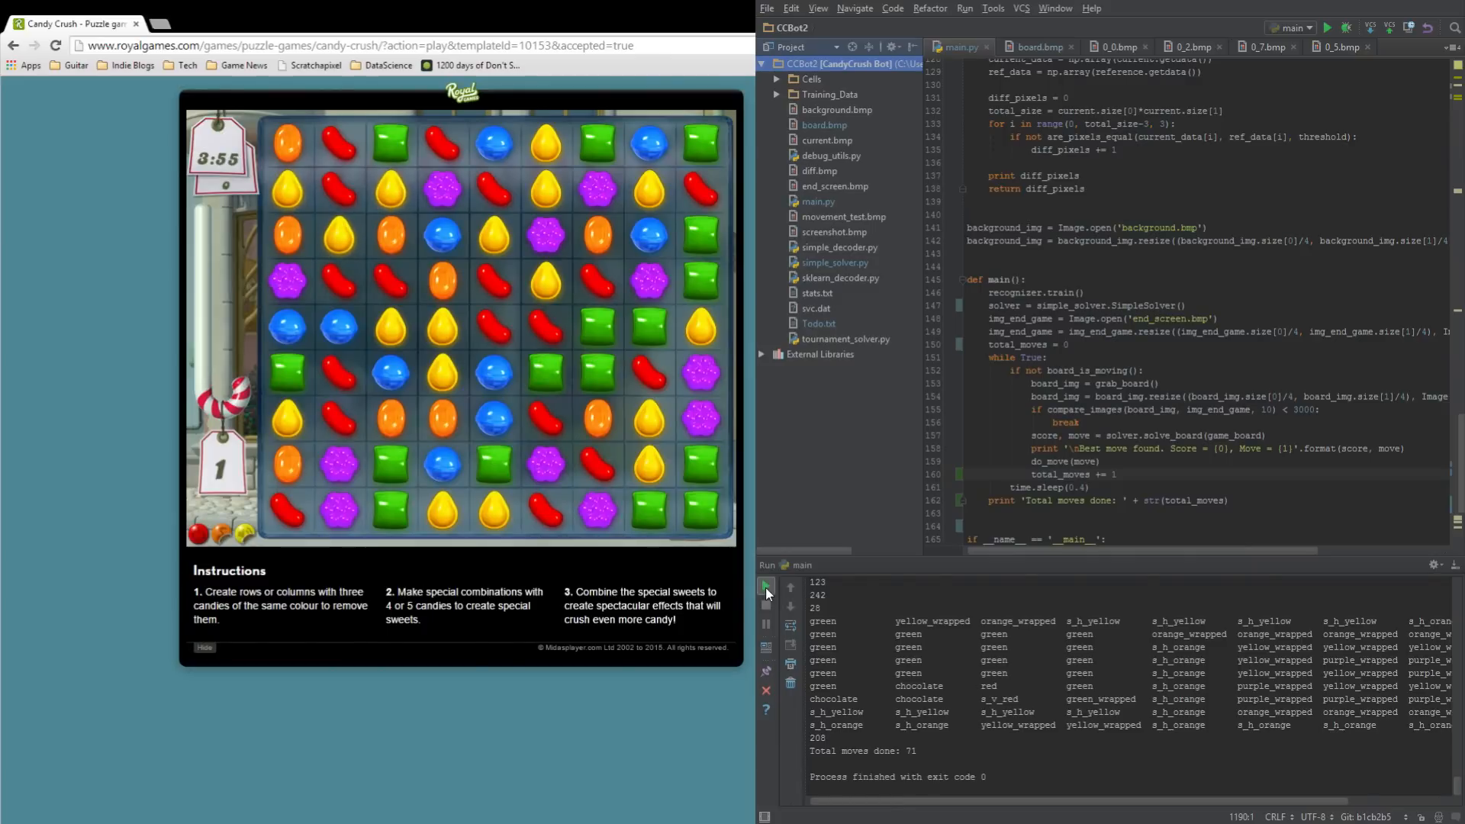
mouse_move(766, 588)
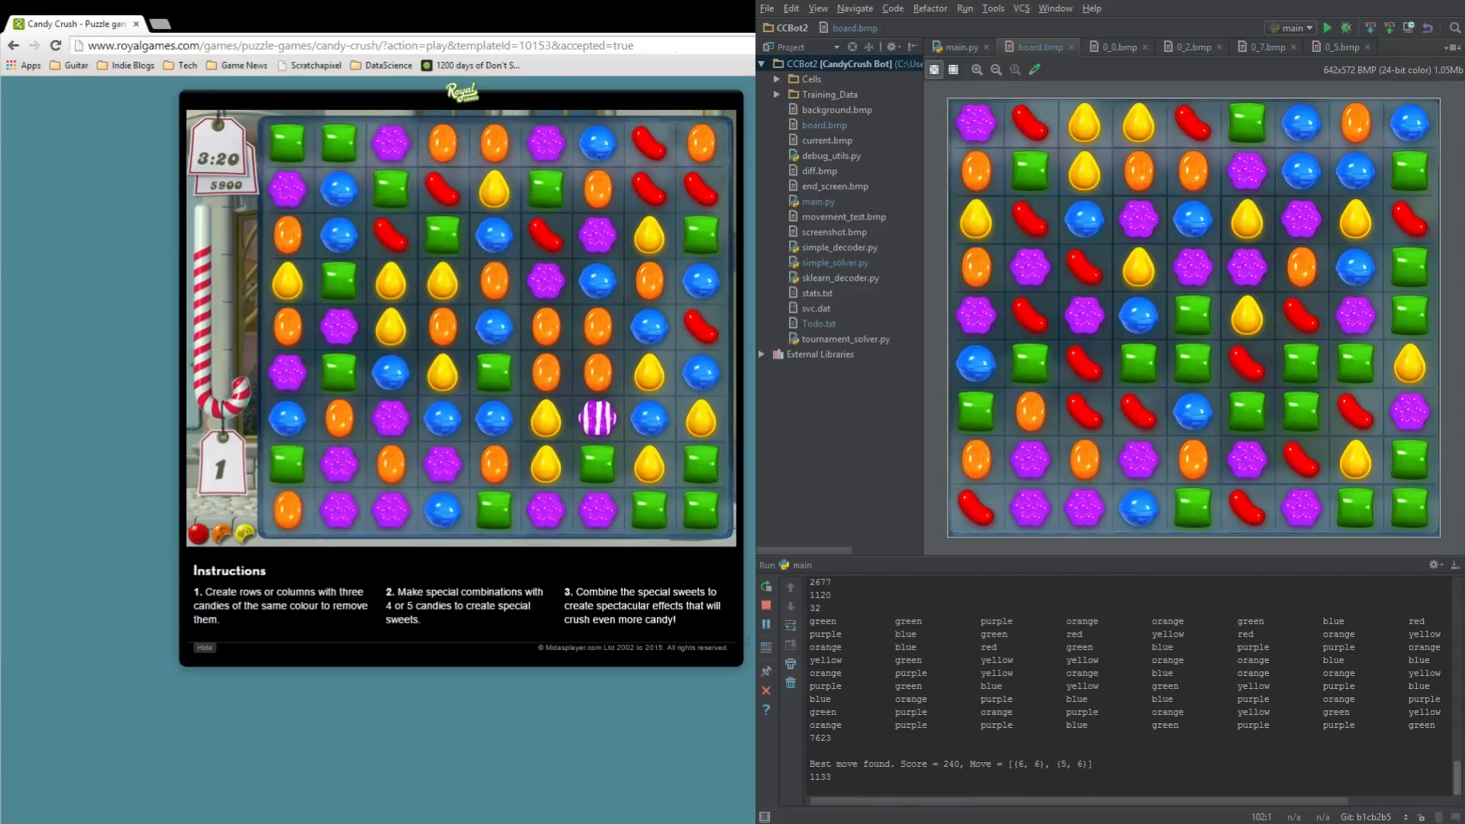
Step: View the 0_0.bmp green candy cell image, then return to the main.py script
click(1114, 46)
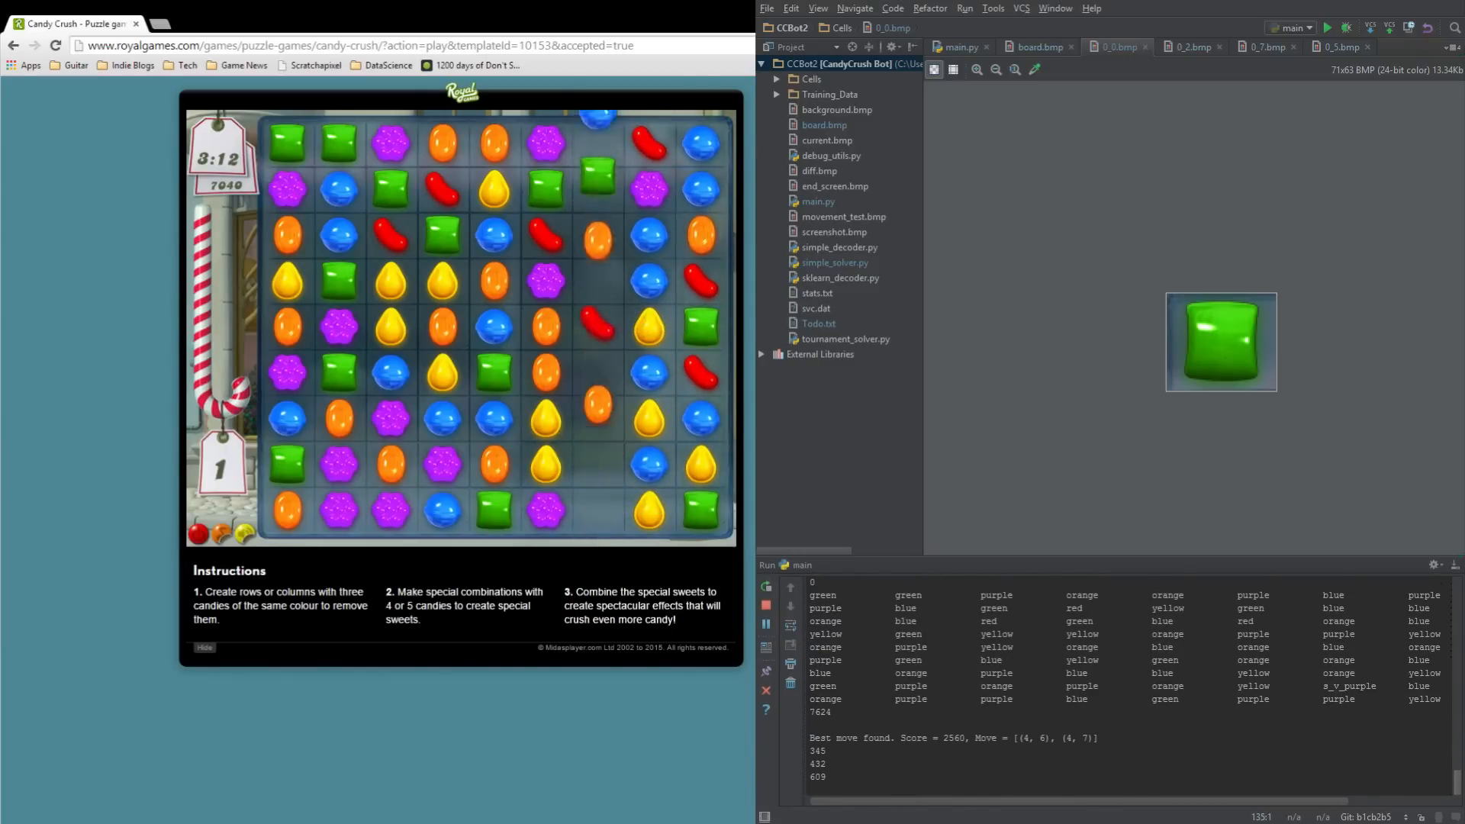
click(958, 47)
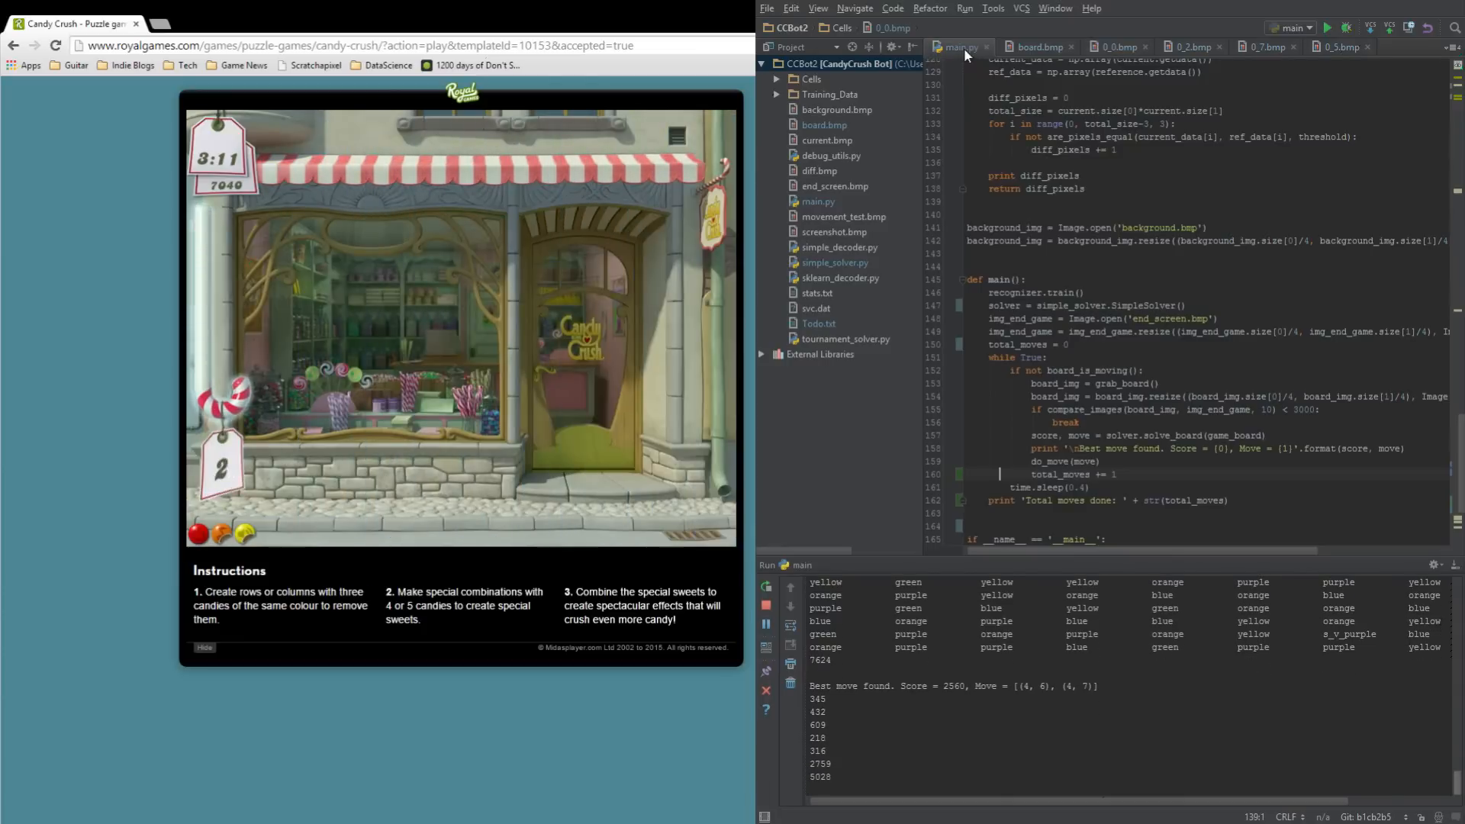